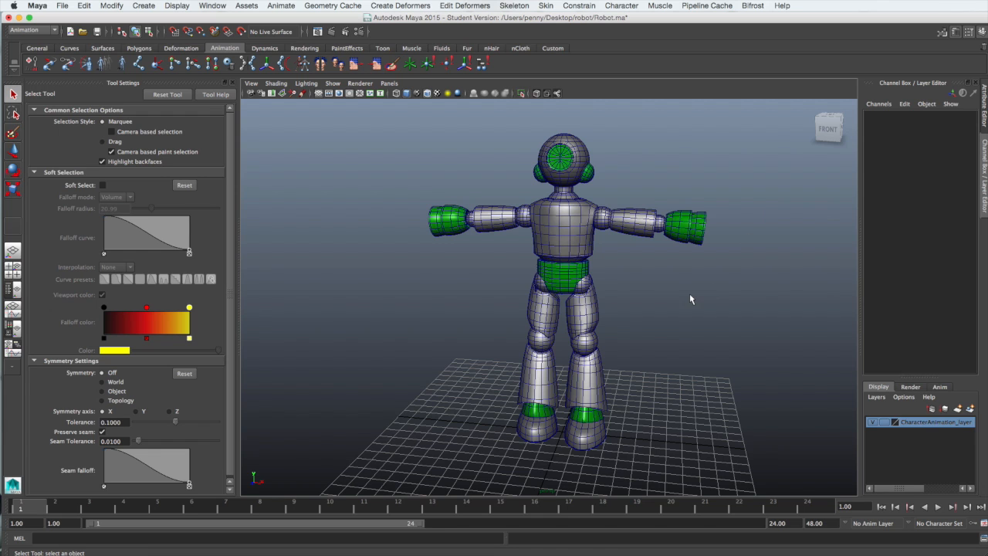
Open the HumanIK Character Controls panel from the Window menu after orbiting the robot
drag(691, 300, 522, 278)
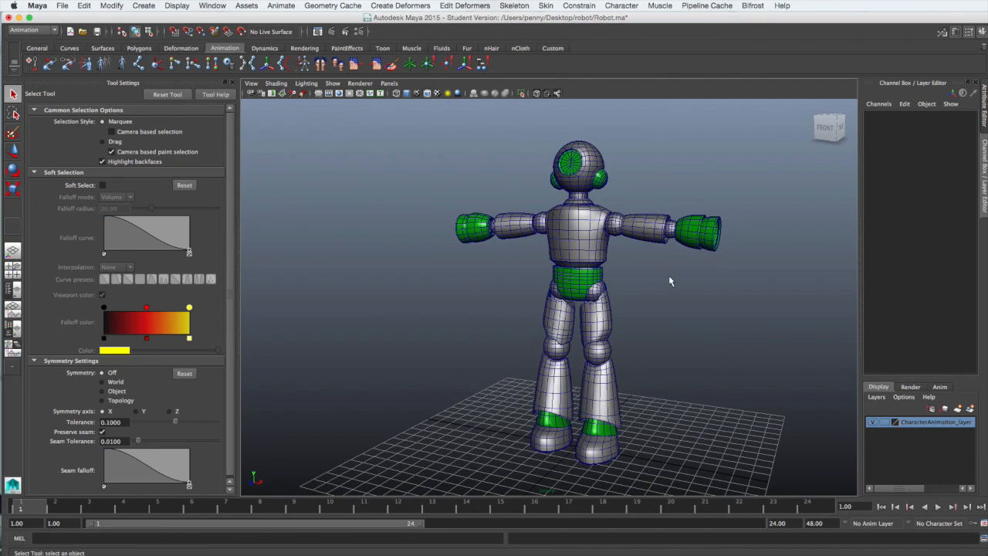
click(213, 6)
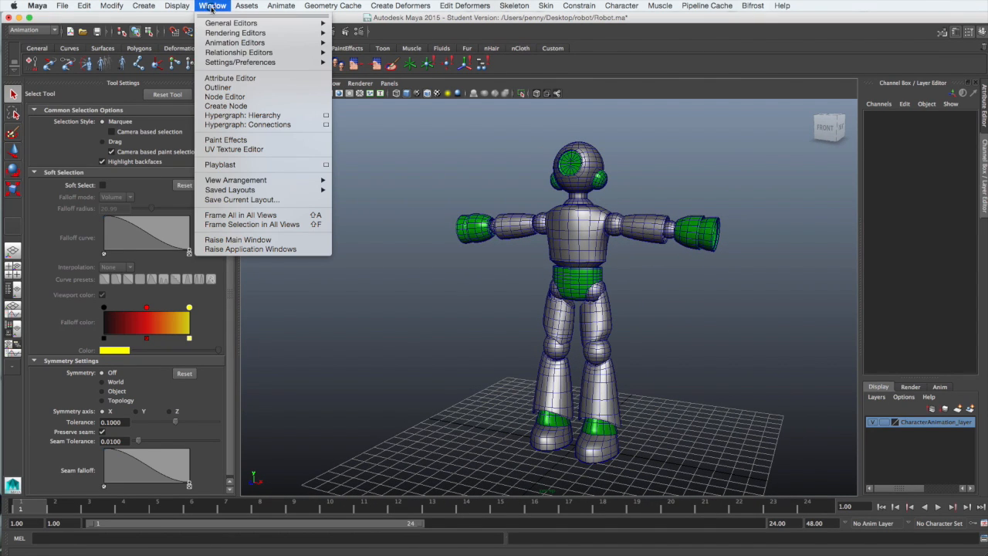
mouse_move(235, 43)
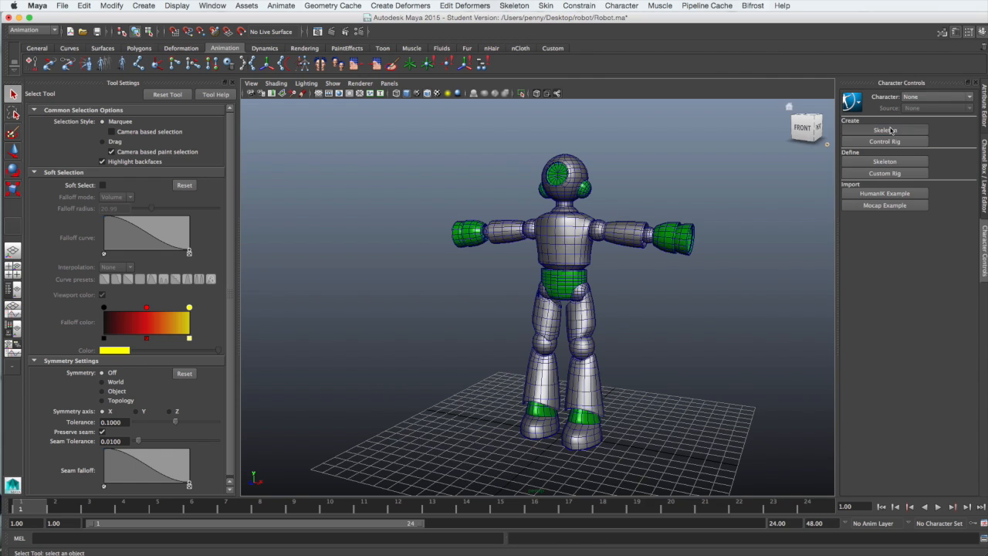
Create the HumanIK skeleton Character1 from the Character Controls panel
click(885, 142)
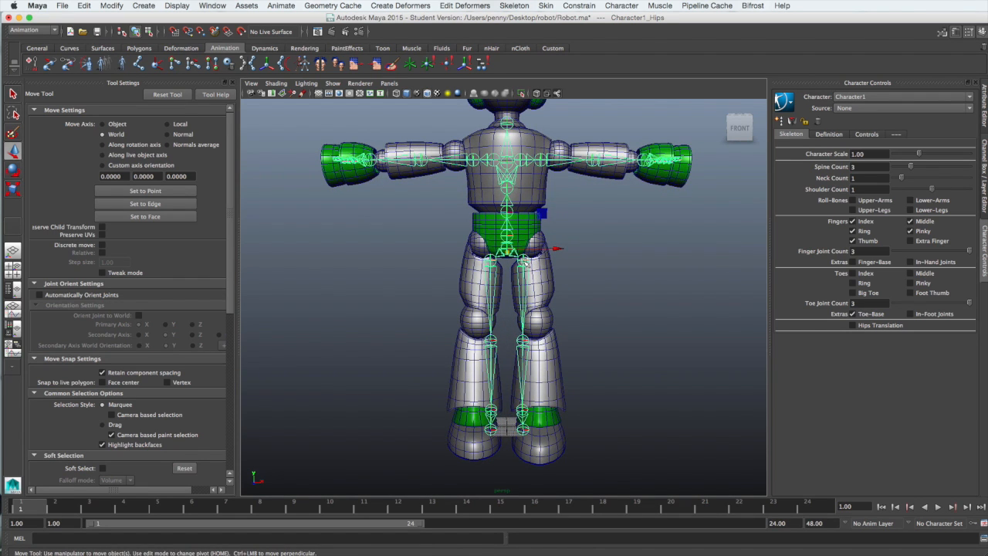
Move the right leg and knee joints into the robot's leg, then select the left arm joint
click(533, 259)
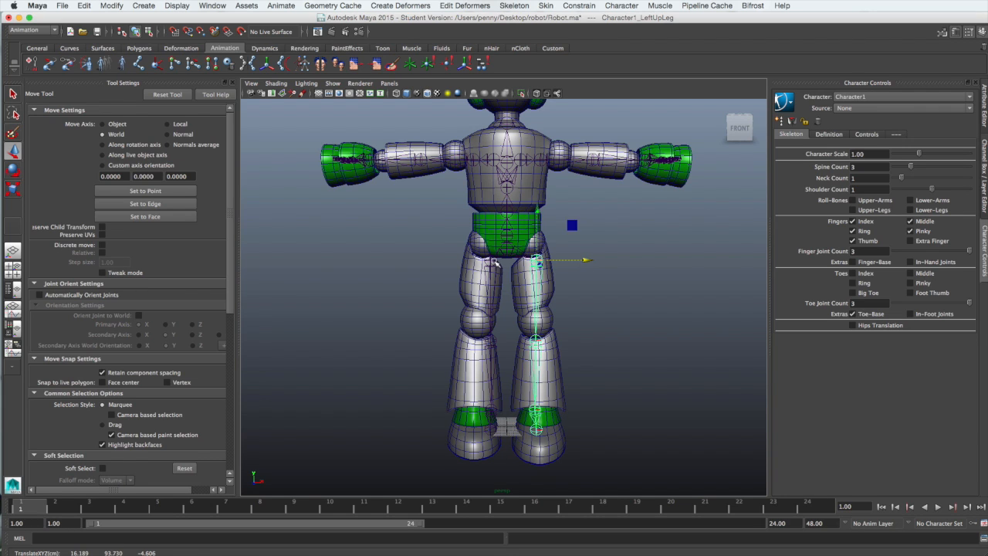
click(482, 260)
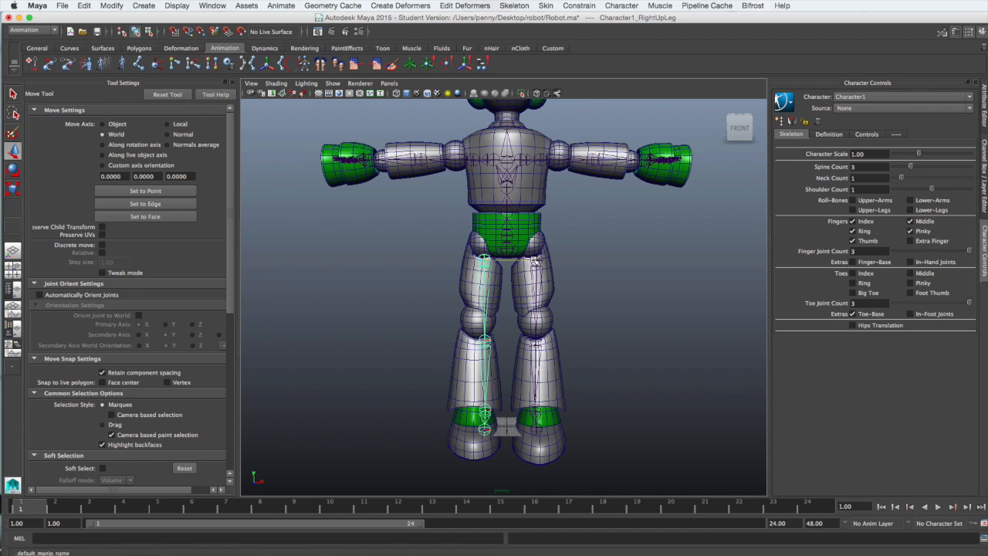
drag(482, 259, 477, 259)
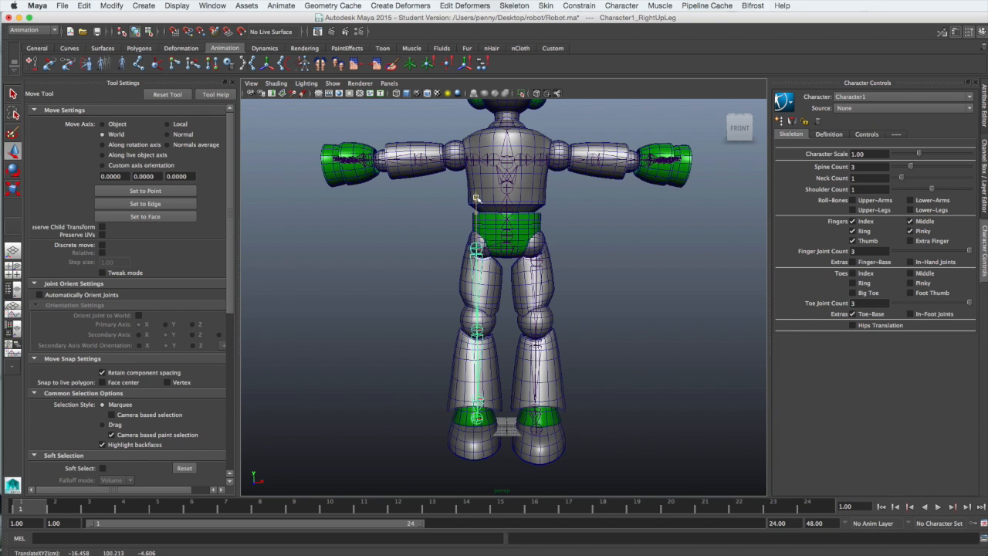
click(537, 261)
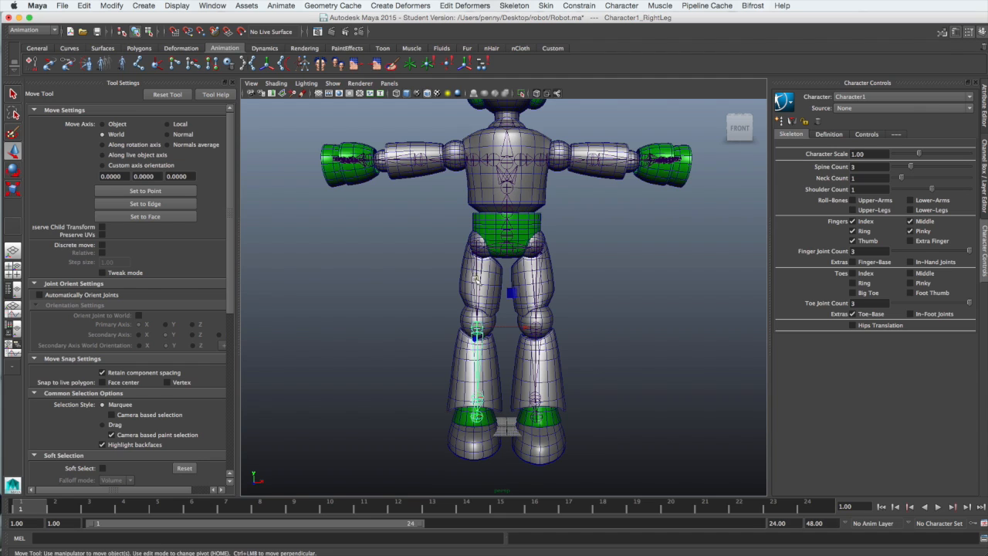
click(538, 332)
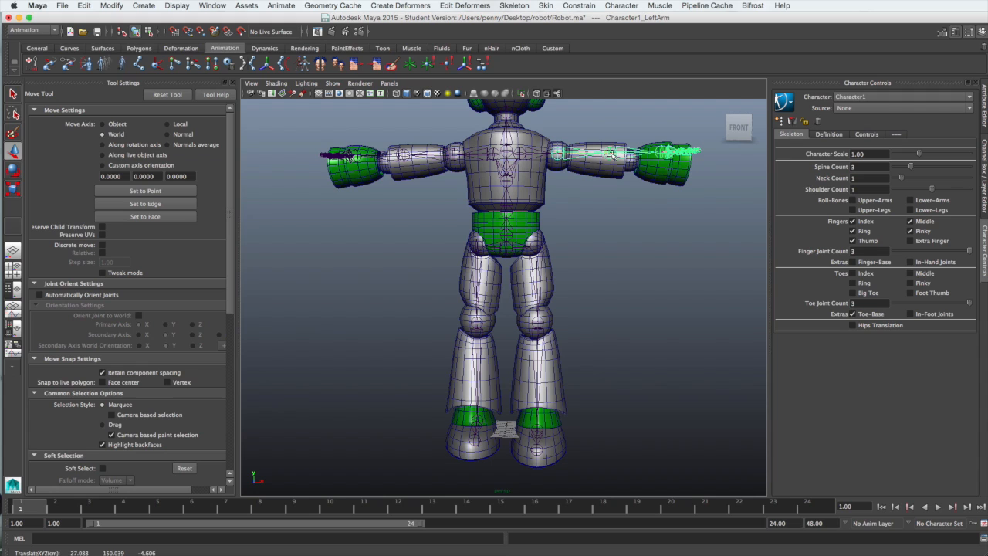
click(615, 167)
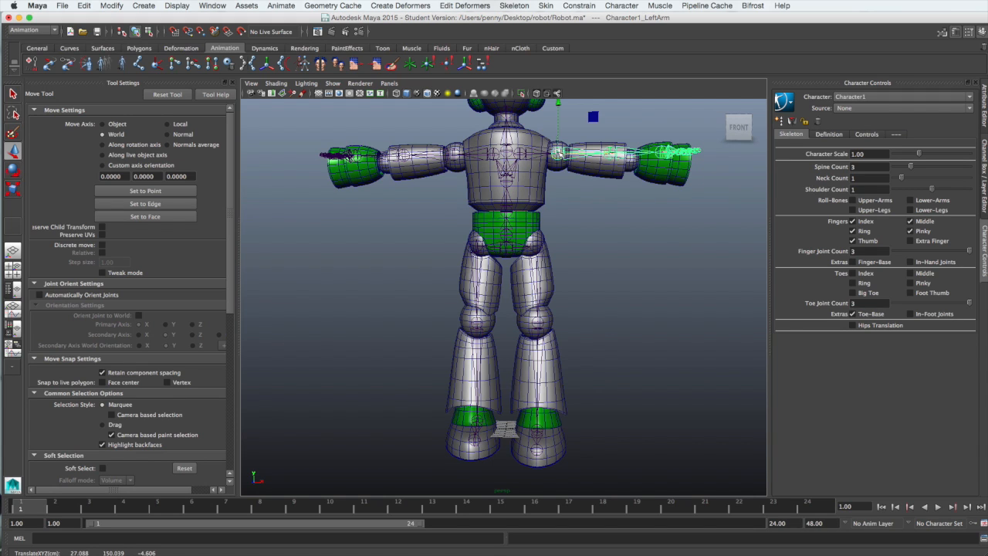
mouse_move(588, 207)
text(1)
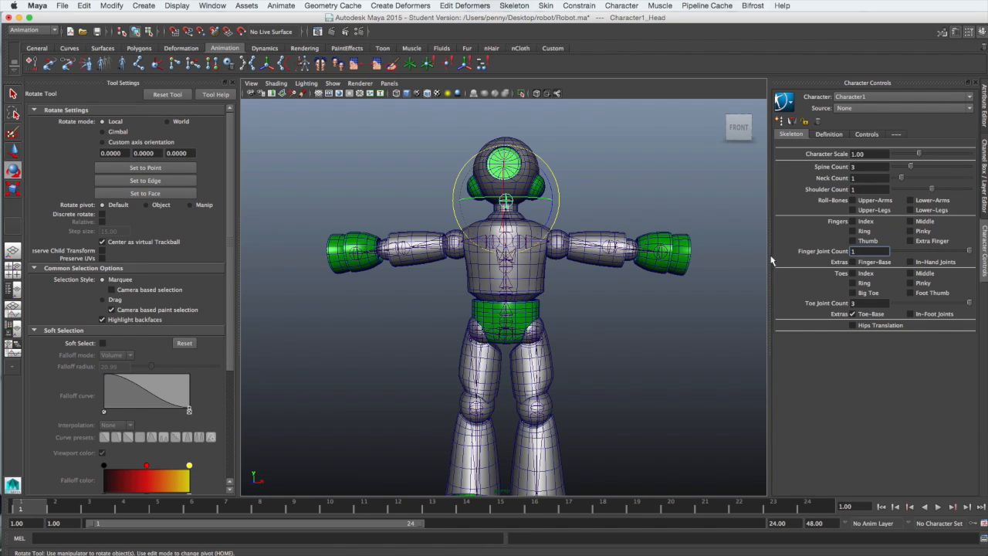
Fit the head joint inside the robot's head
click(660, 250)
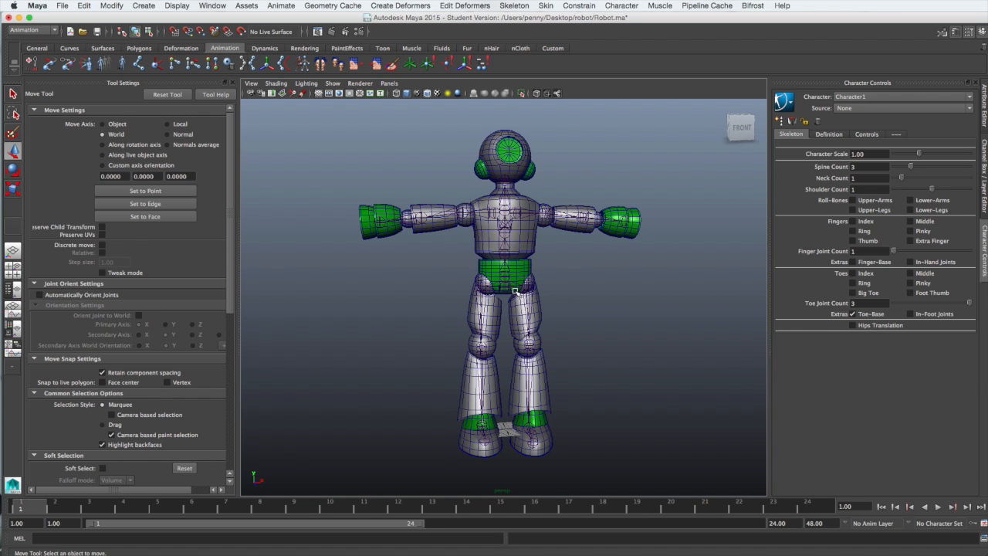
Smooth-bind the robot mesh to the Character1 skeleton via Skin > Bind Skin > Smooth Bind
click(503, 286)
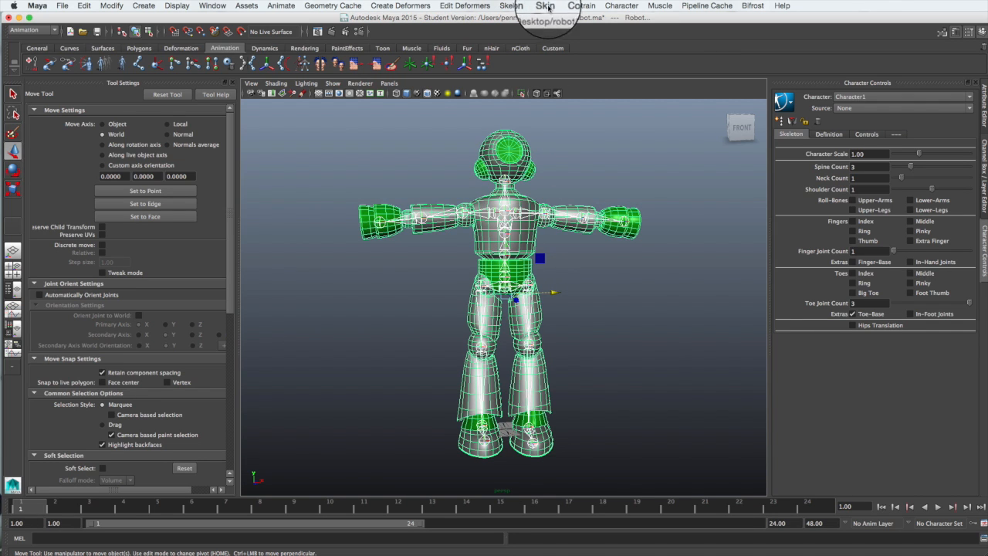
click(514, 6)
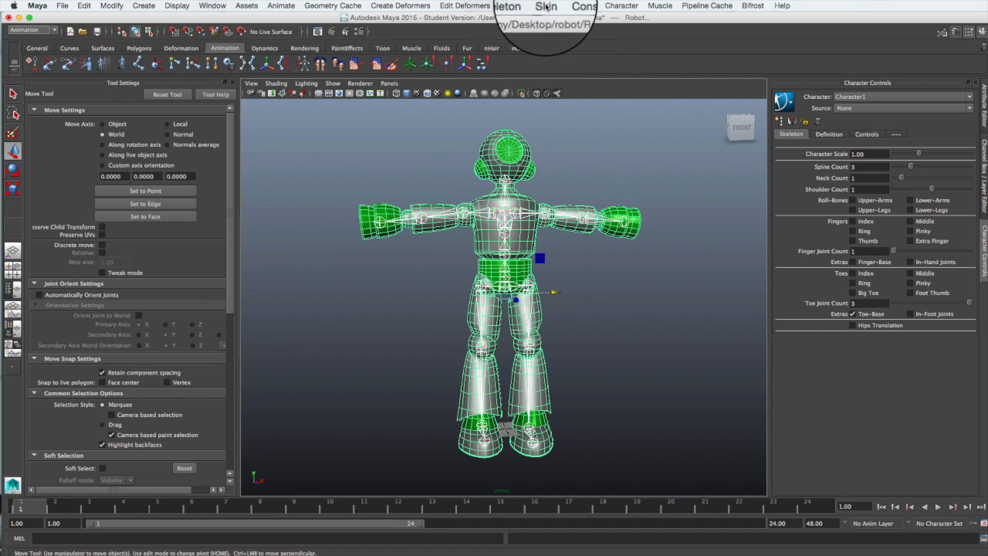
click(545, 6)
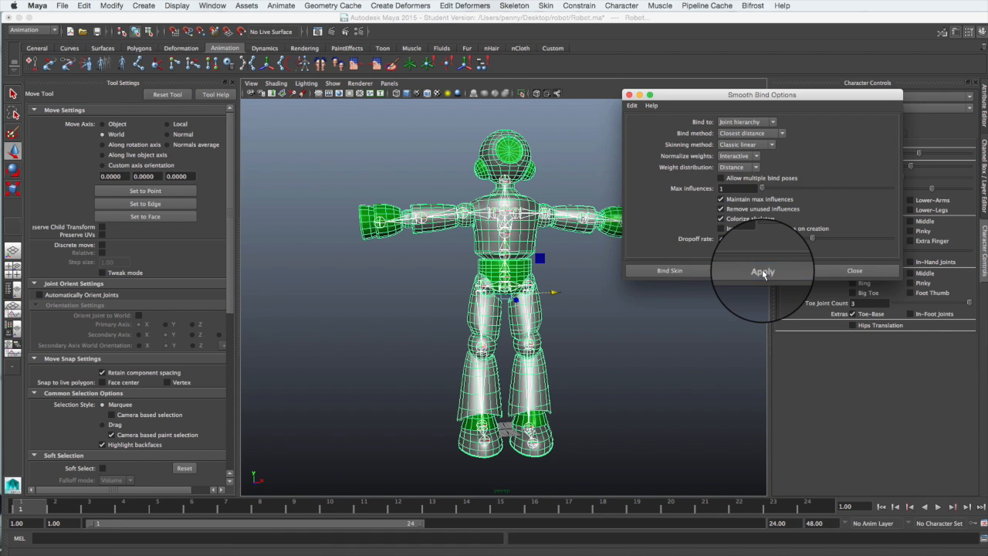
click(763, 270)
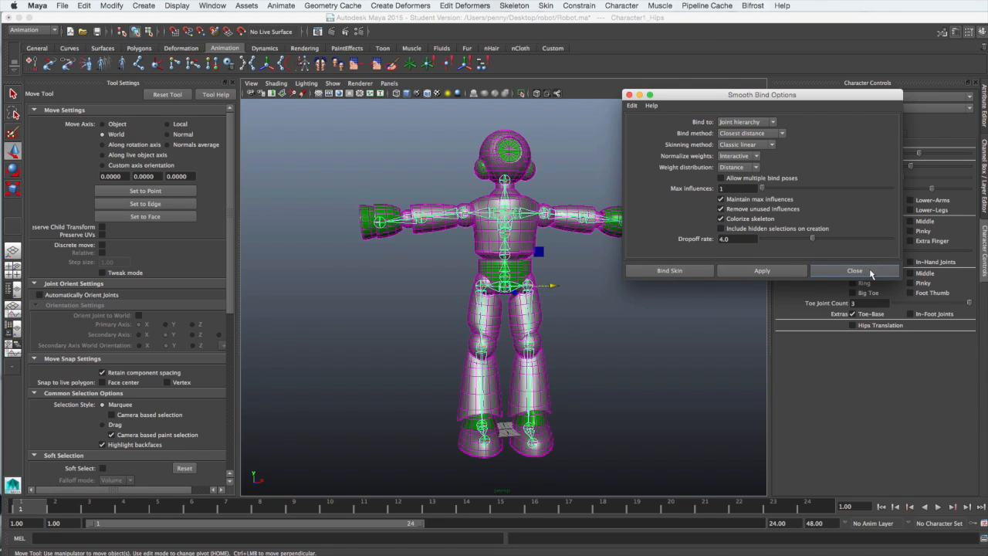
click(855, 270)
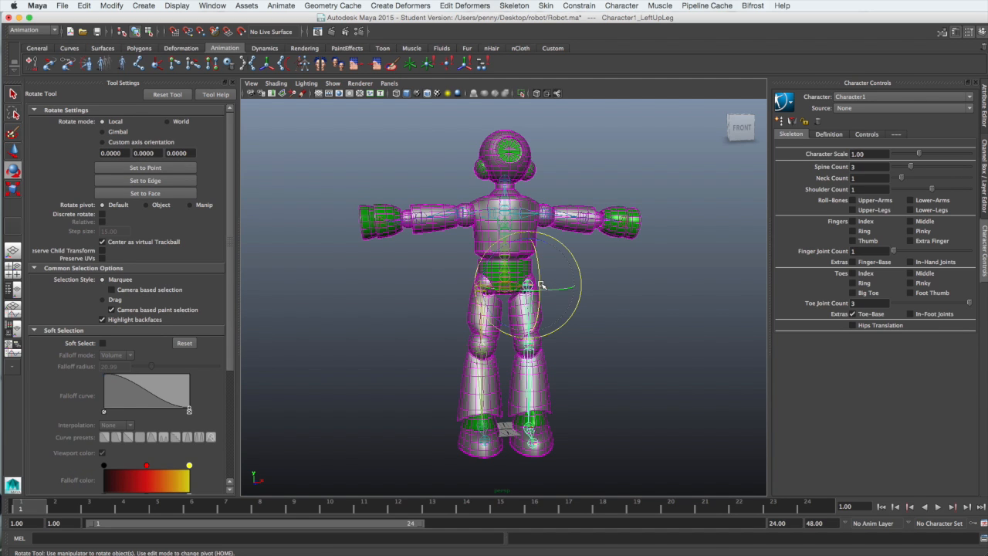
Rotate the left leg and left arm joints to test the bind deformation
drag(540, 285, 579, 371)
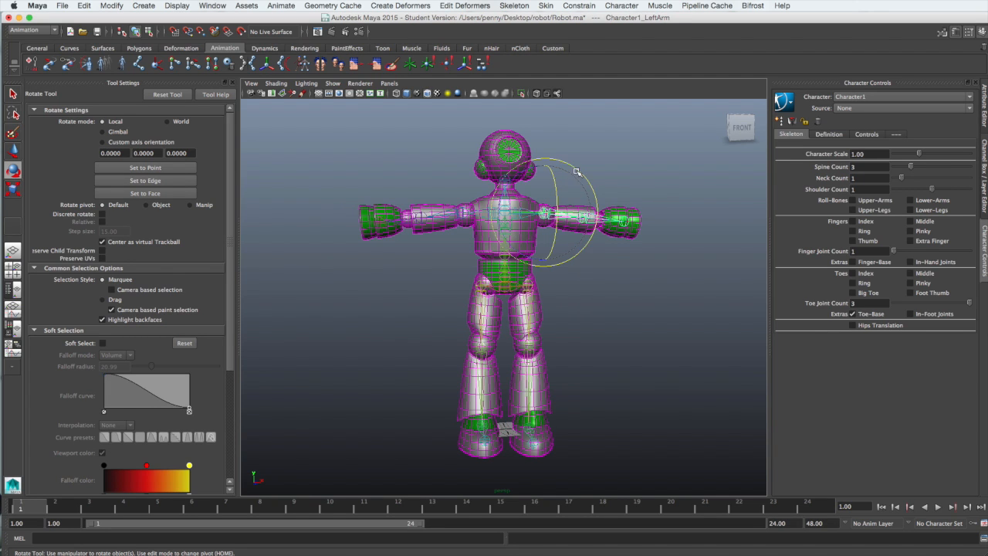
drag(577, 172, 584, 161)
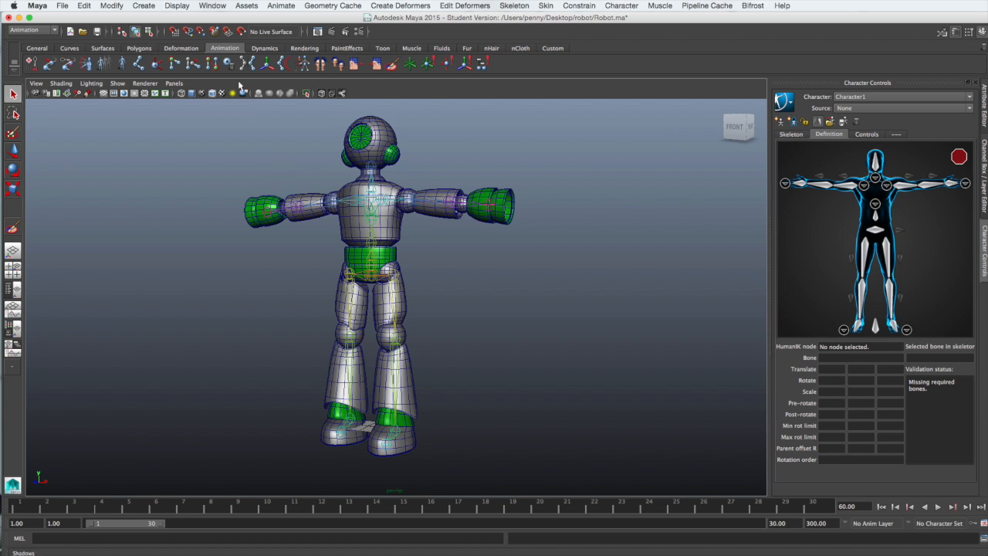
Load the dance example from the Visor's Mocap Examples tab into the scene
click(211, 6)
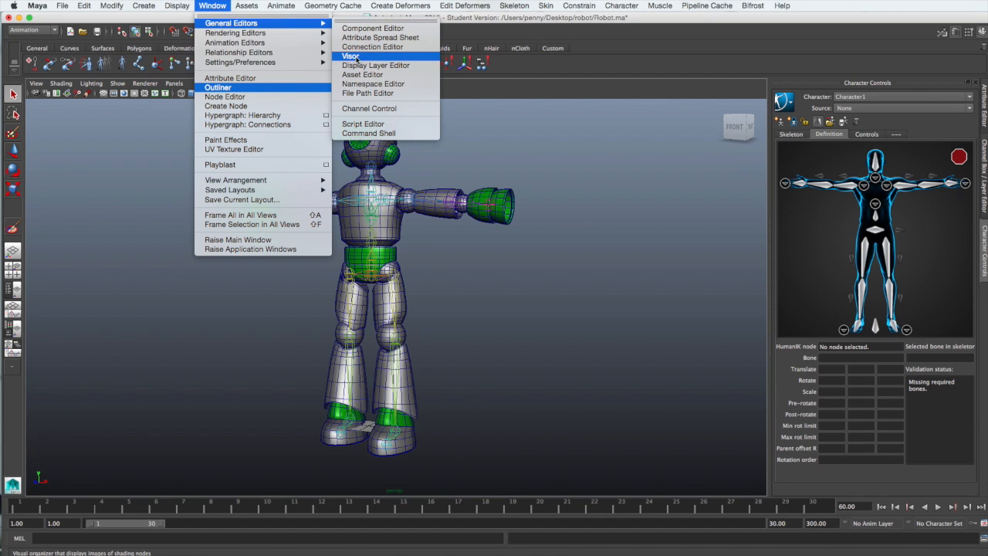
click(352, 55)
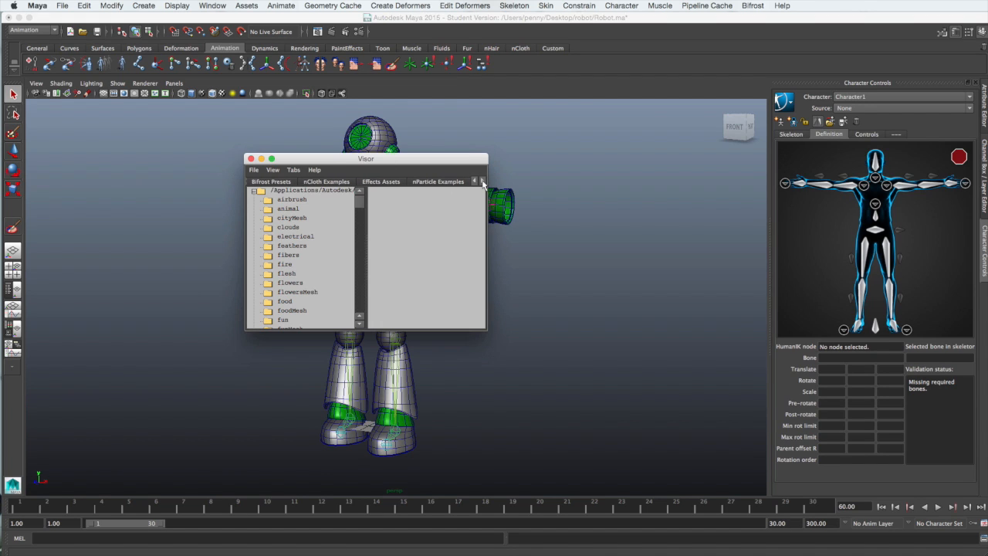
click(482, 181)
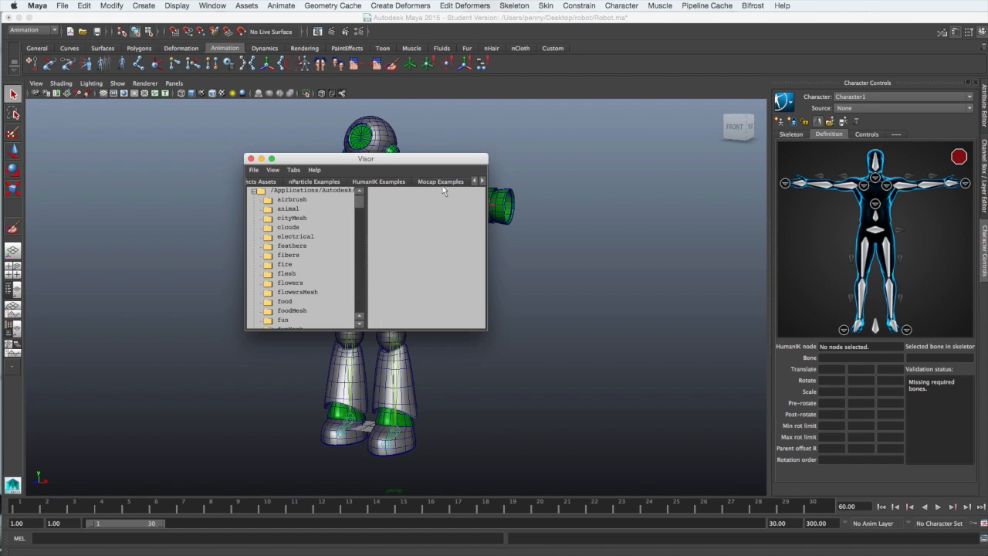
click(440, 181)
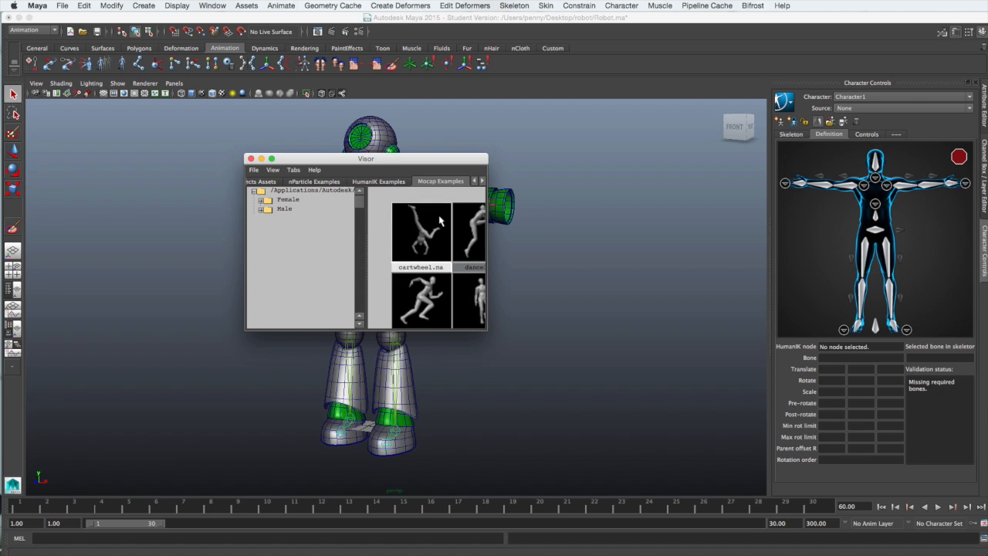
click(471, 232)
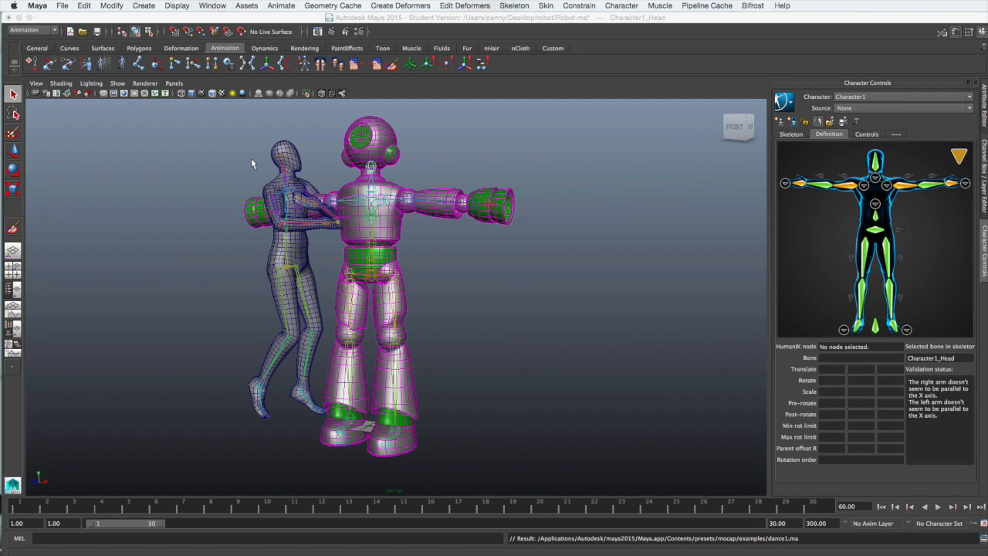
mouse_move(426, 312)
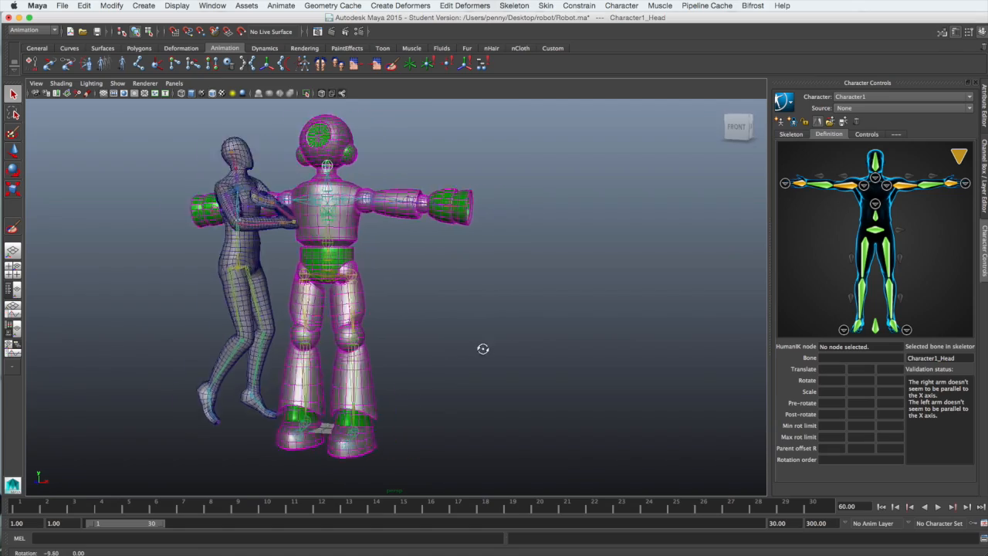
View the robot and dancer from front and side, then play the dance animation
drag(482, 349, 434, 319)
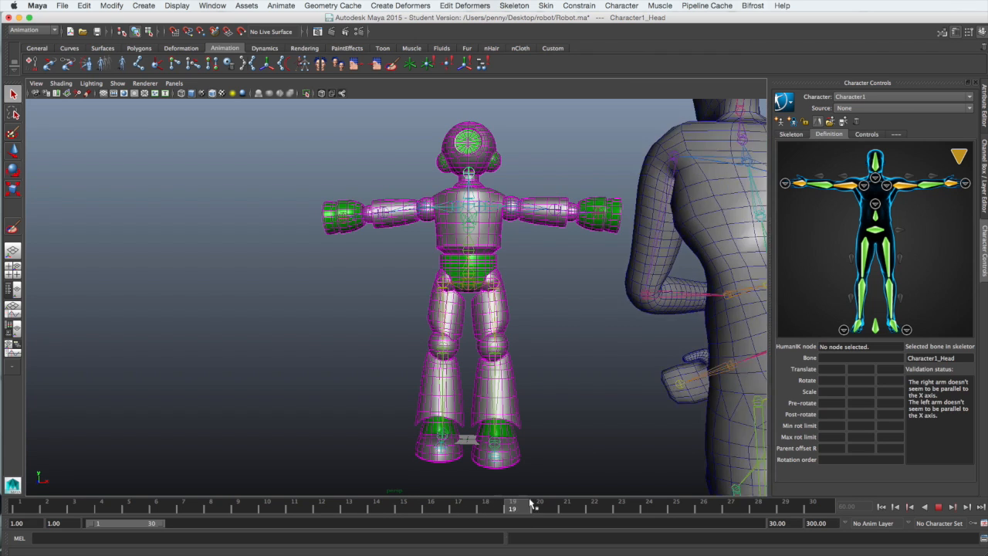
drag(513, 507, 784, 507)
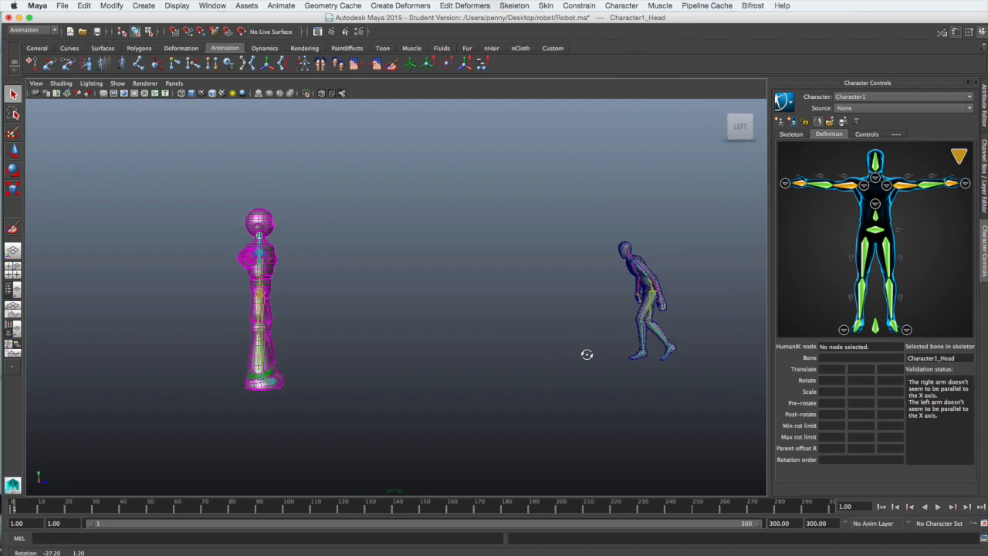
click(939, 506)
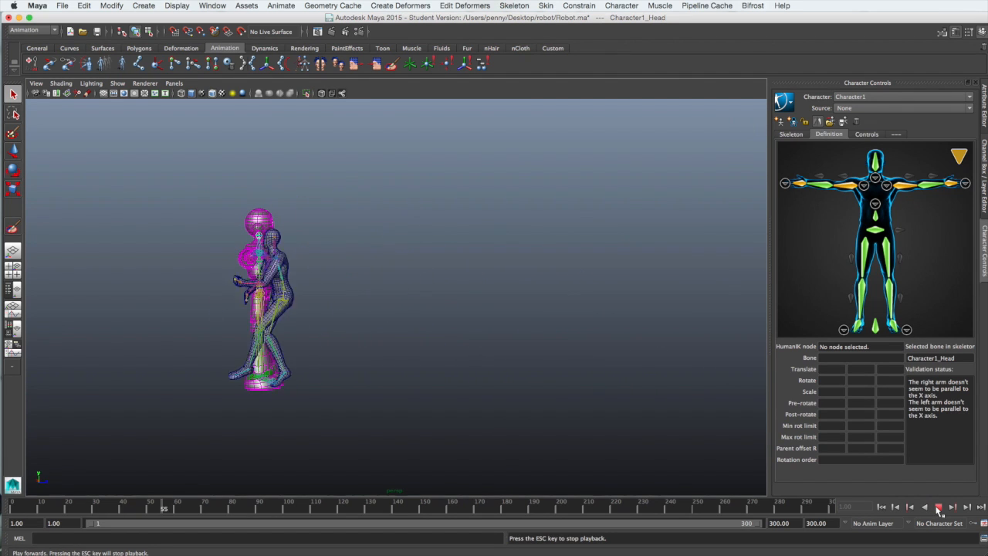
click(938, 507)
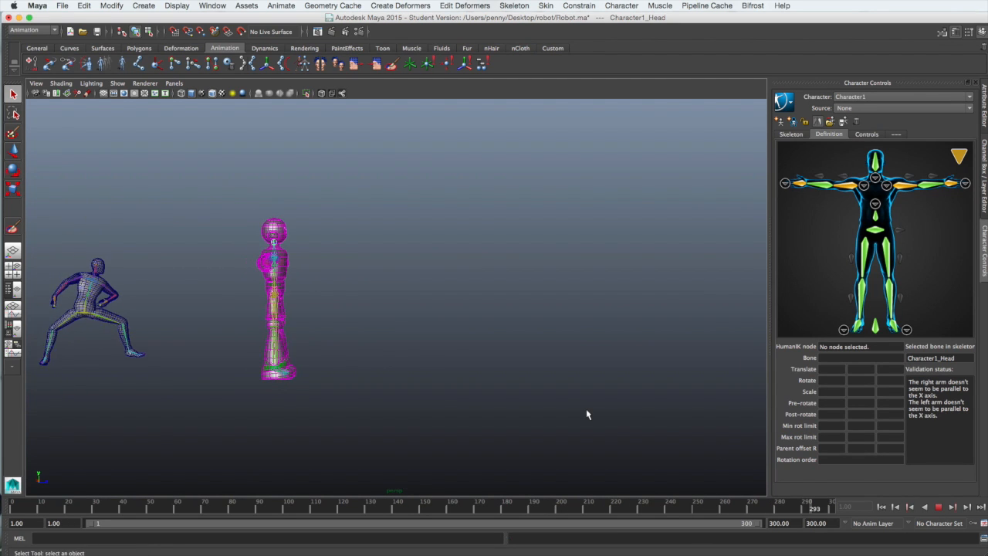
click(939, 507)
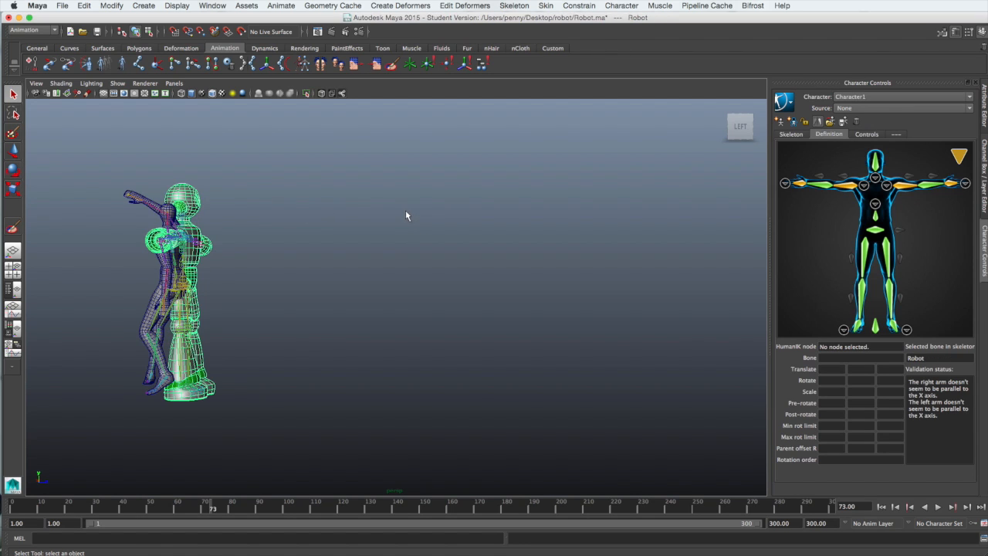
Set Character1's source to dance2:MocapExample and scrub the time slider to check the motion
click(970, 108)
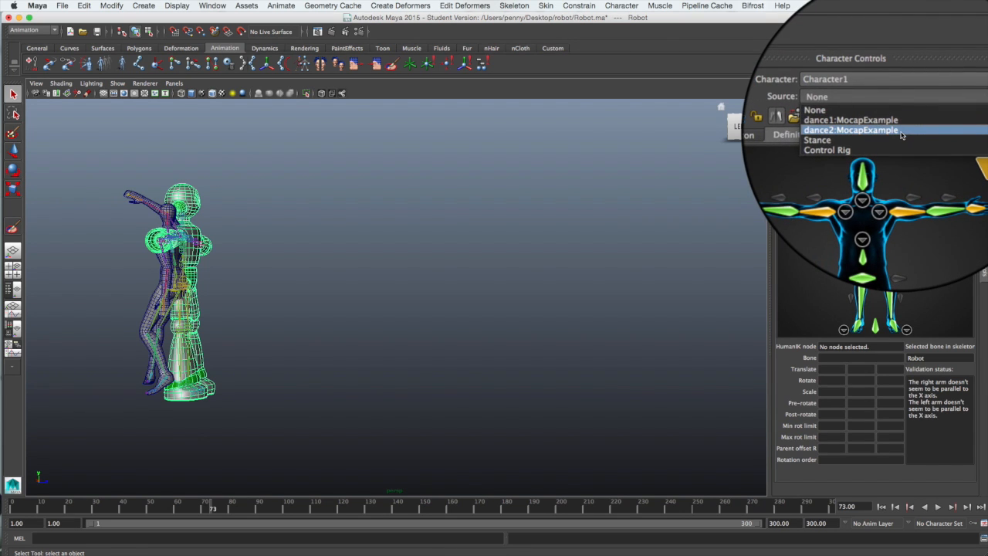
click(852, 130)
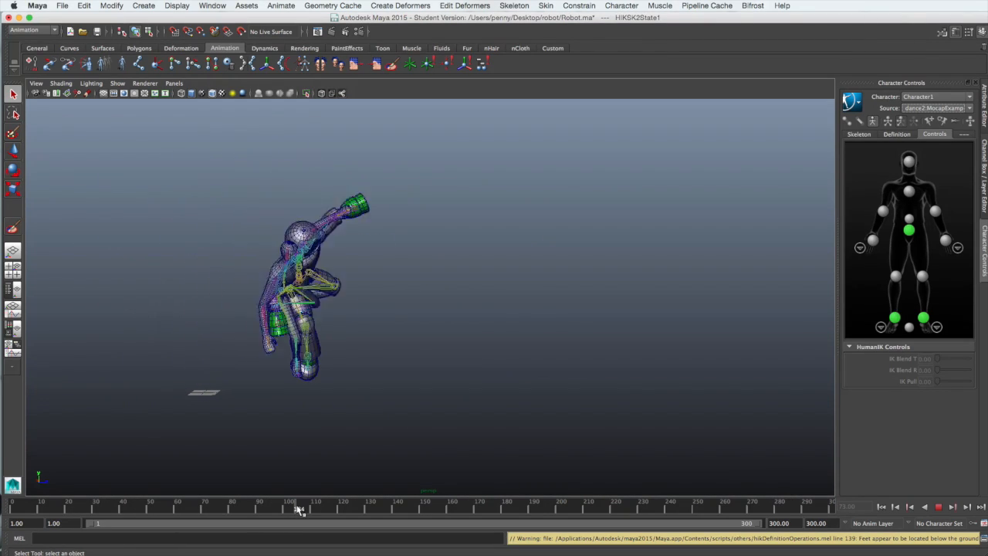
drag(292, 508, 402, 508)
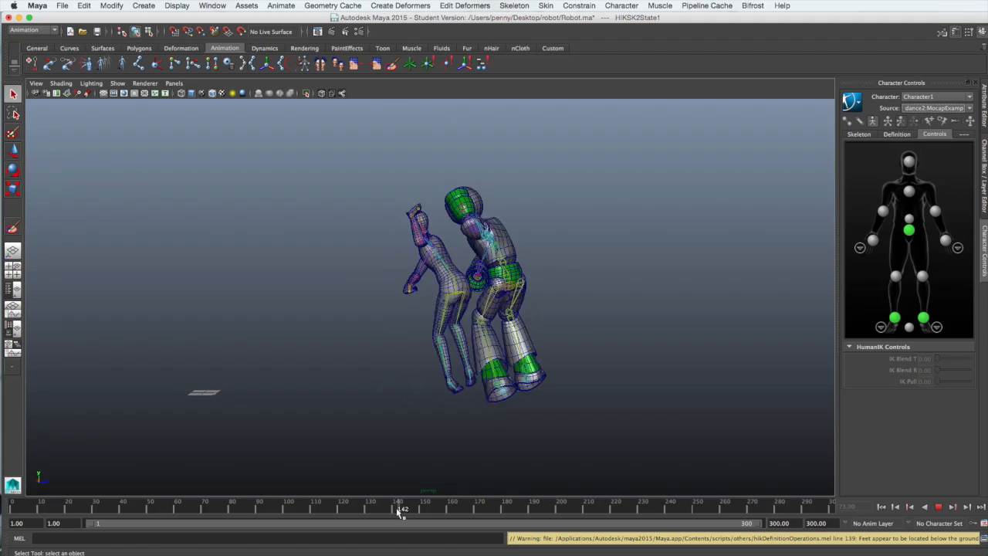
drag(401, 508, 532, 508)
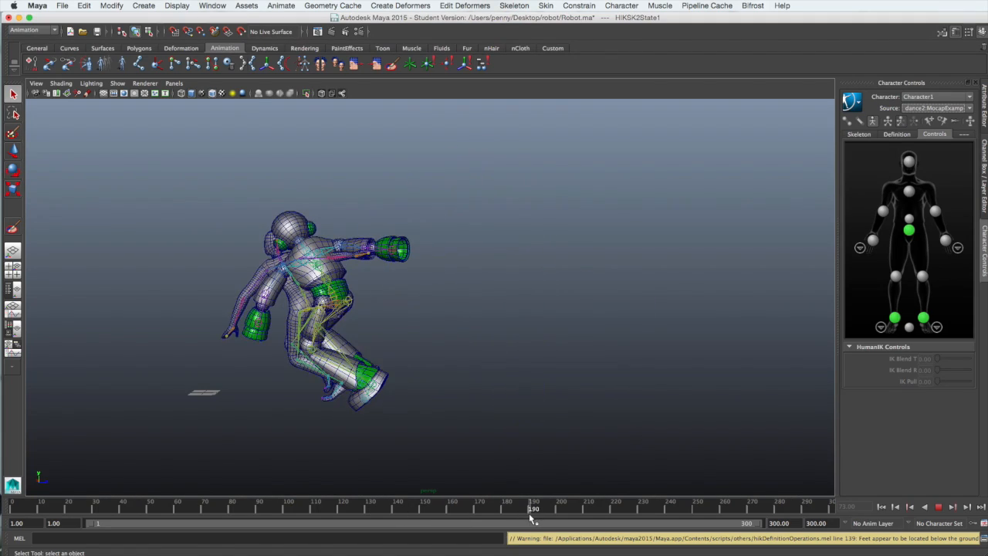
click(541, 510)
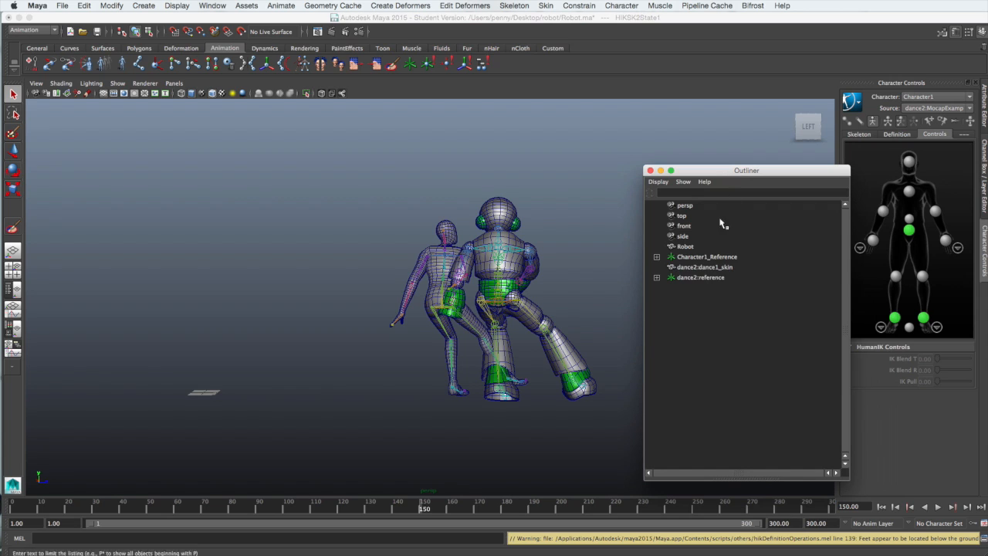
Select the dance2:dance1_skin mesh in the Outliner
click(704, 268)
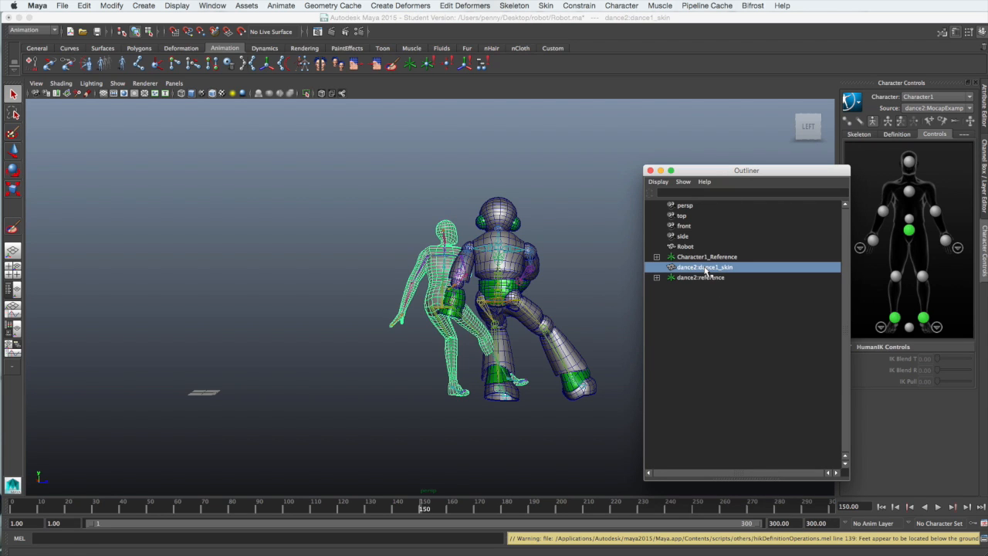